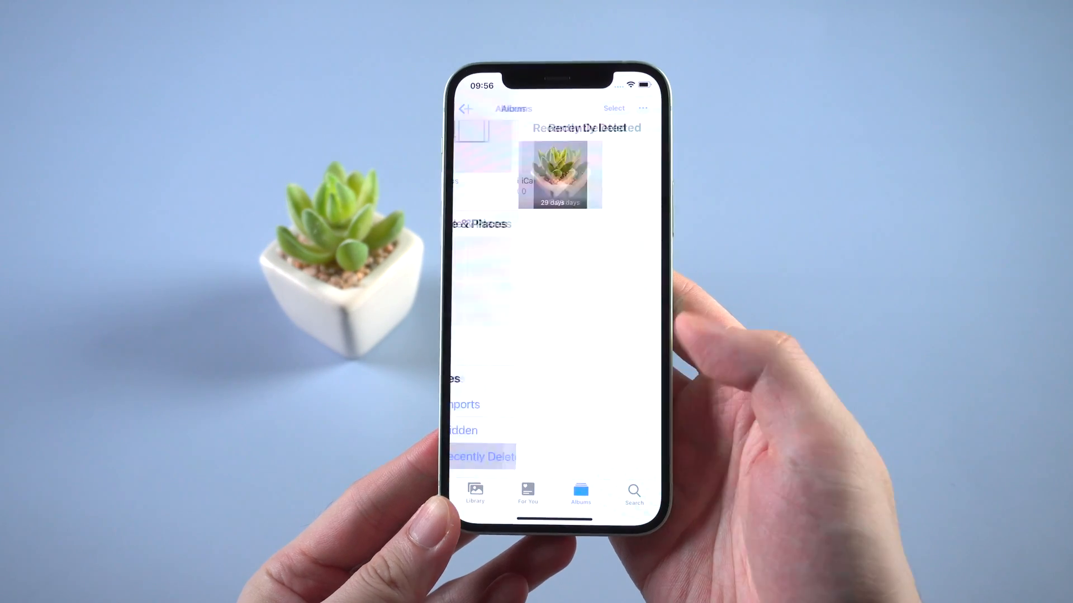
- Permanently delete the succulent photo from Recently Deleted and return to the Albums overview
click(560, 174)
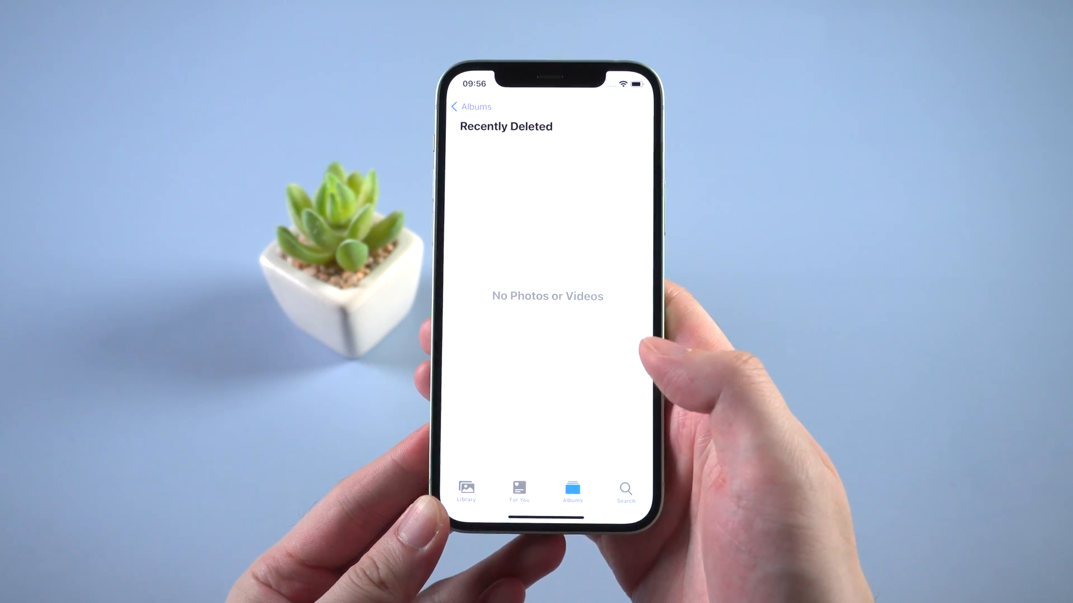
click(470, 106)
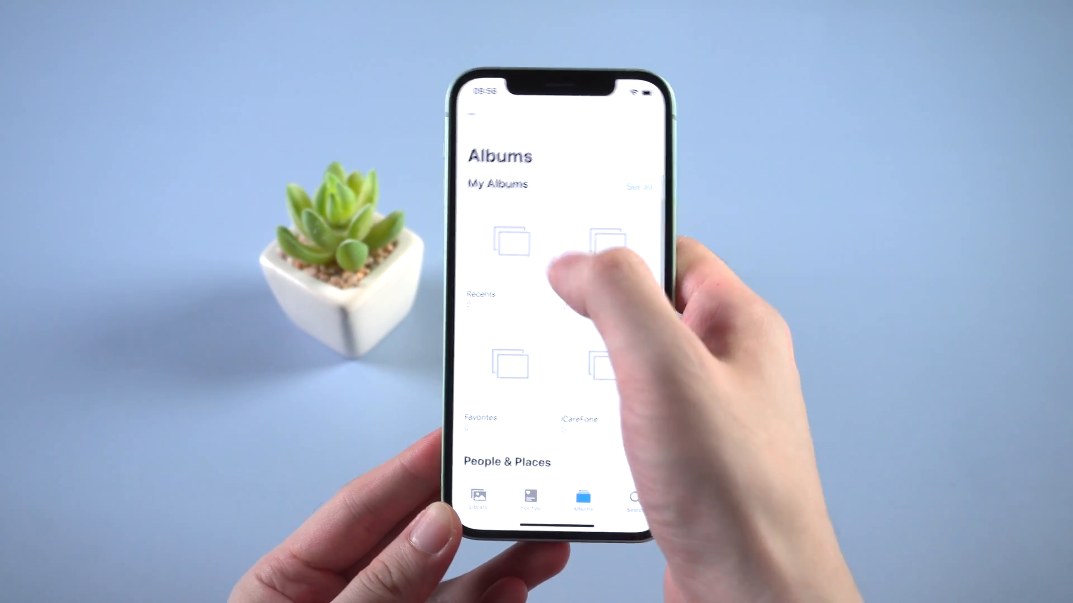
click(512, 242)
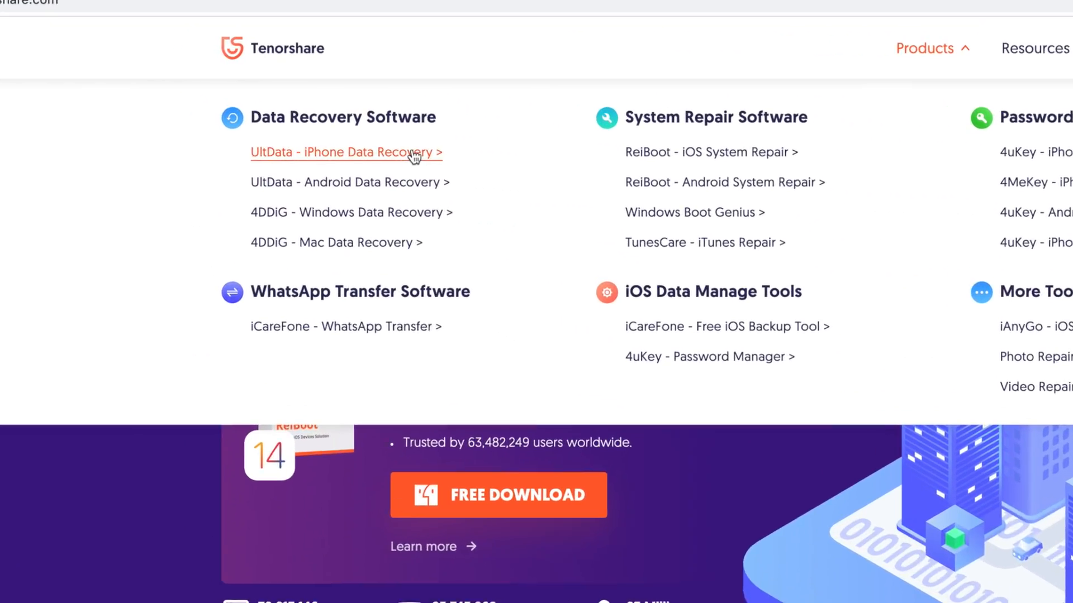
- Go to the UltData iPhone Data Recovery product page from the Products menu
click(345, 152)
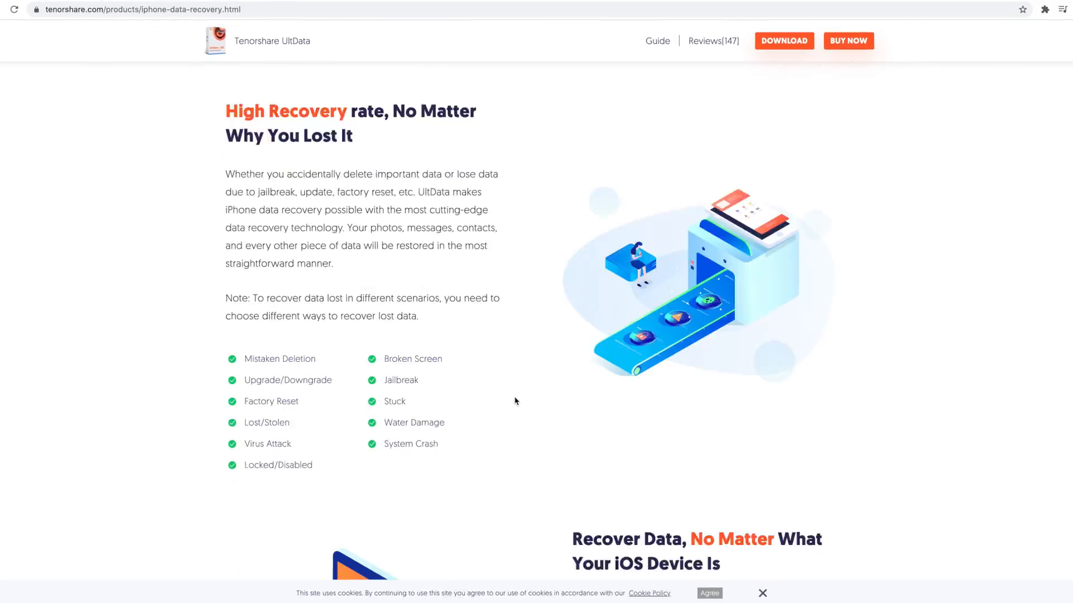